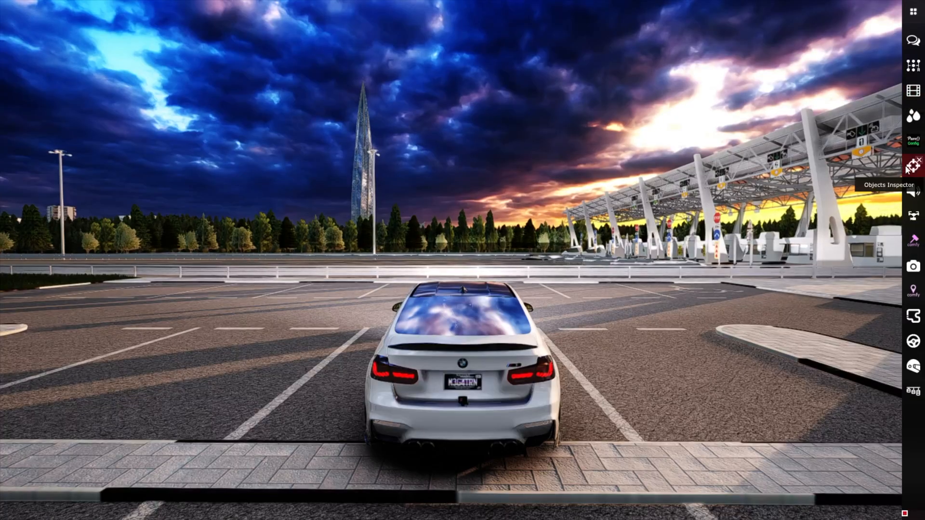
Leave the highway drive and show the browser downloads with Sains_Peterburg.rar finished.
left_click(914, 168)
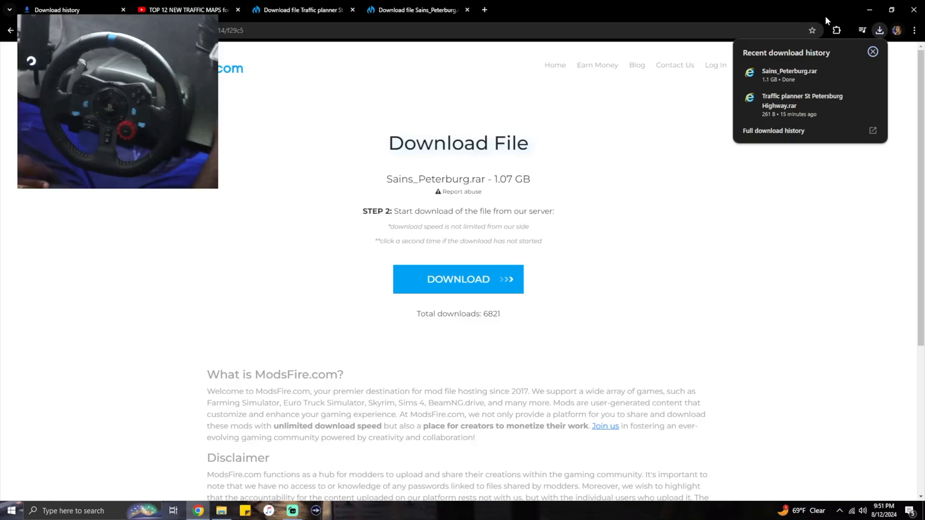
mouse_move(714, 65)
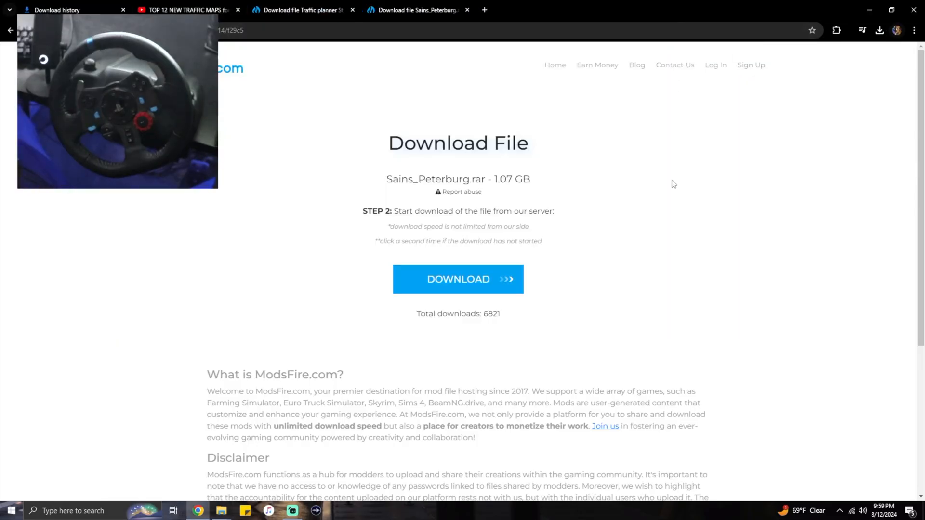
mouse_move(879, 30)
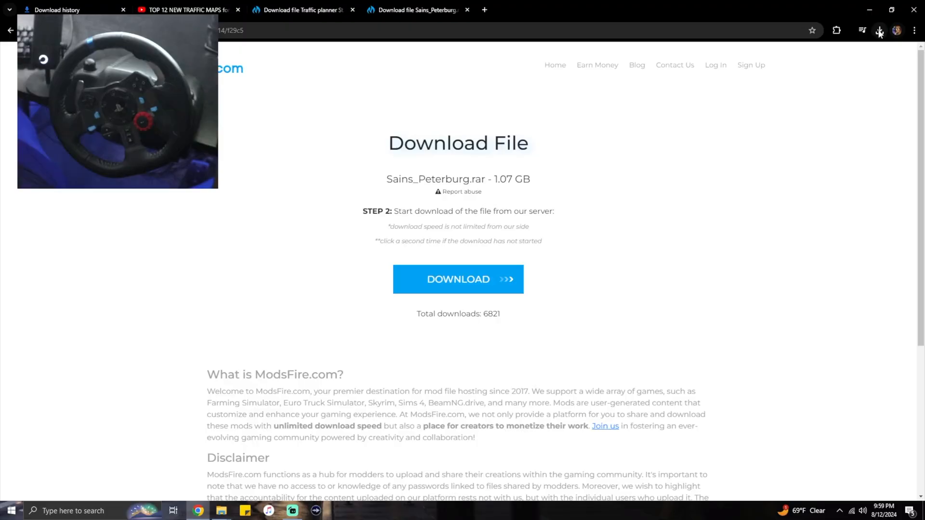
Show the downloaded Sains_Peterburg.rar in its Downloads folder from the browser's downloads panel.
left_click(881, 30)
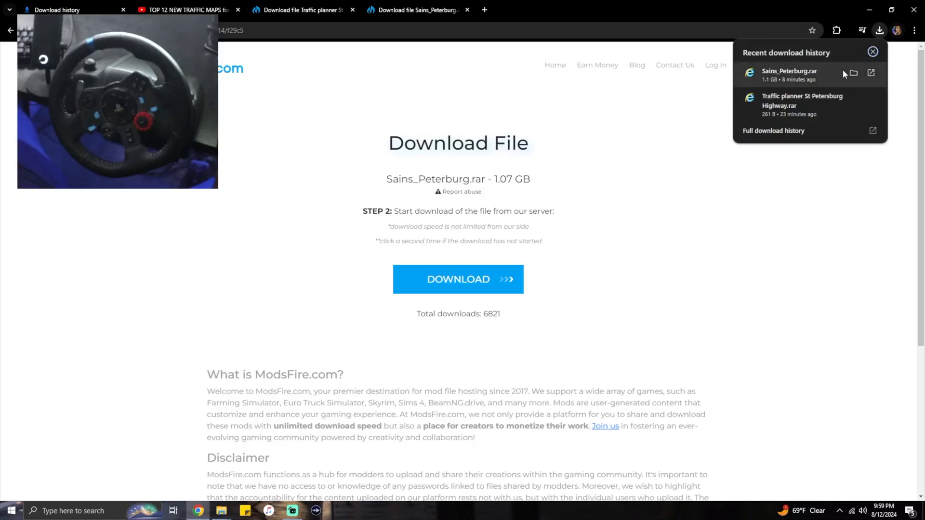
left_click(853, 73)
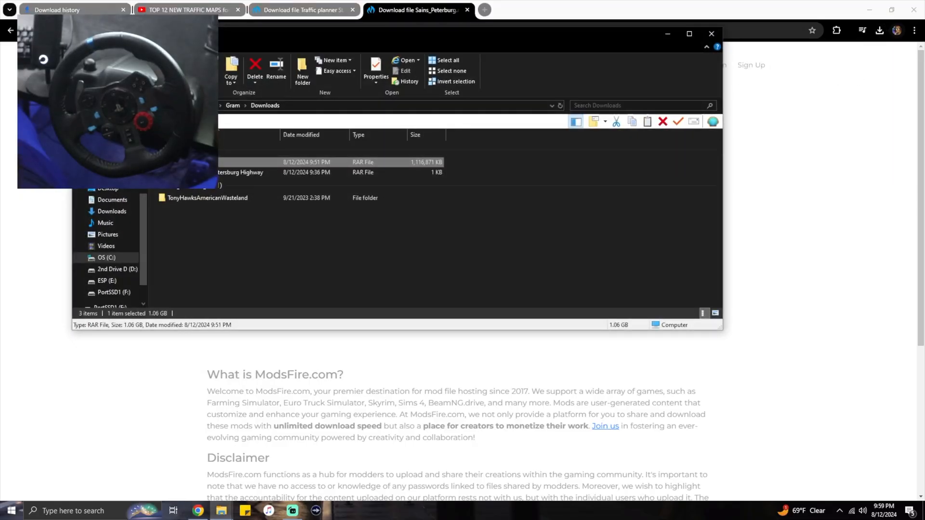
mouse_move(255, 163)
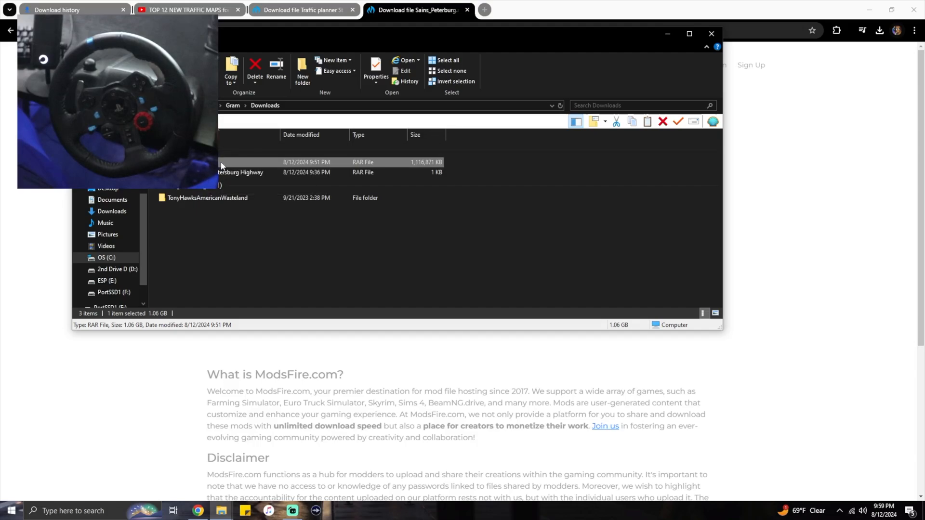
Open Sains_Peterburg.rar as a 7-Zip archive, then launch Content Manager.
right_click(225, 162)
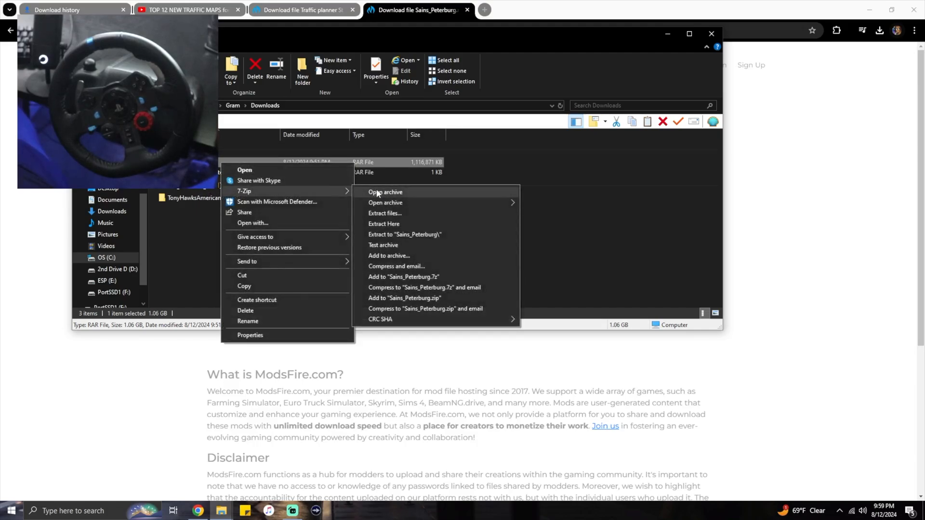
left_click(385, 191)
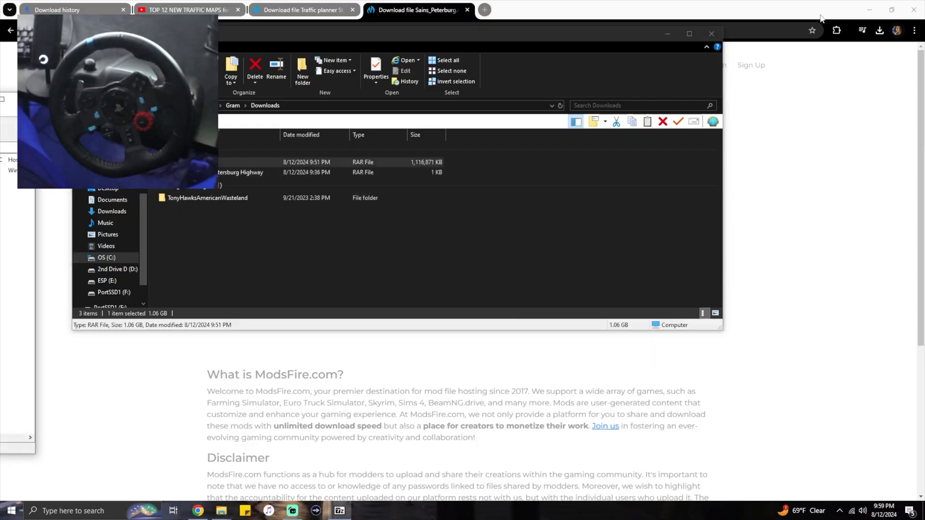
mouse_move(832, 4)
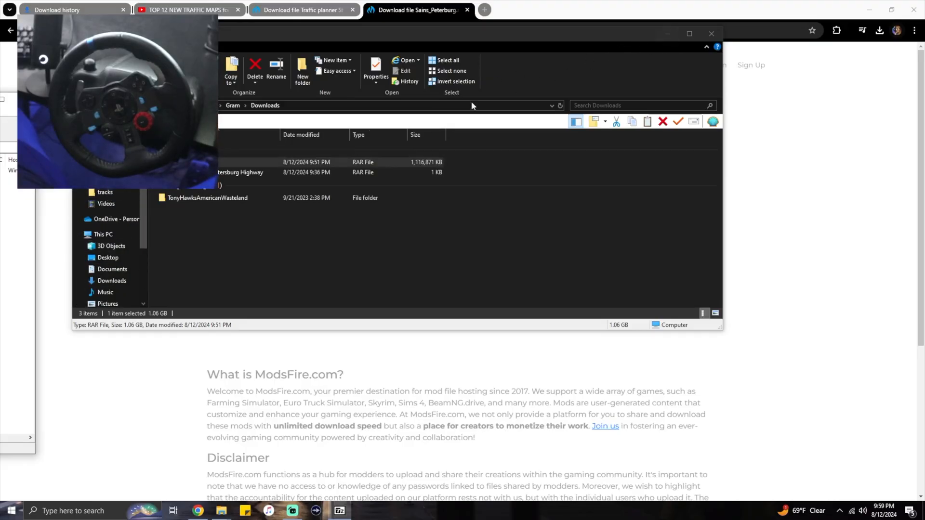
left_click(105, 191)
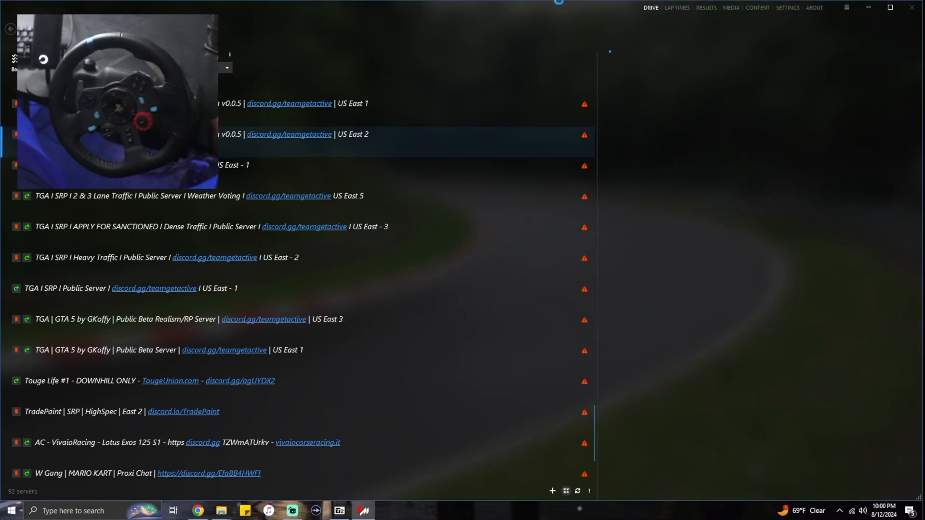
From Content Manager's General settings, open the Assetto Corsa installation folder in File Explorer.
left_click(788, 7)
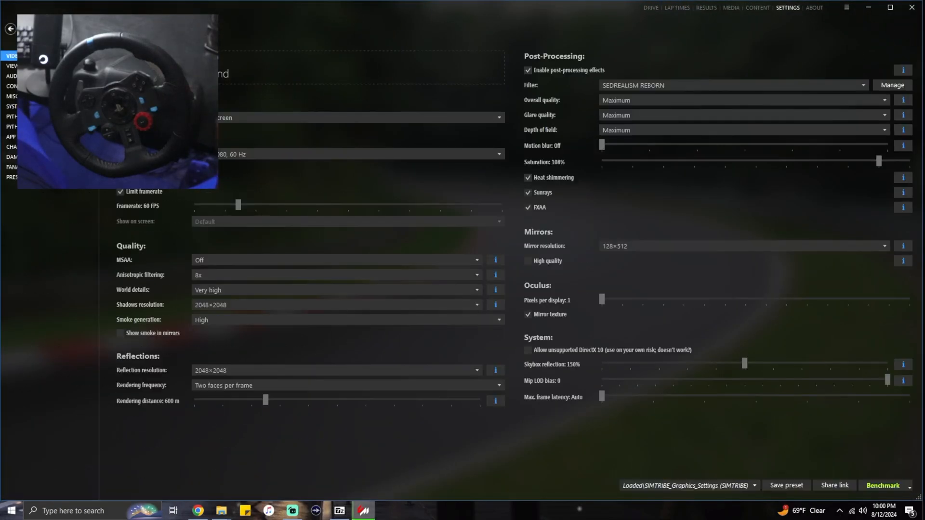
left_click(9, 53)
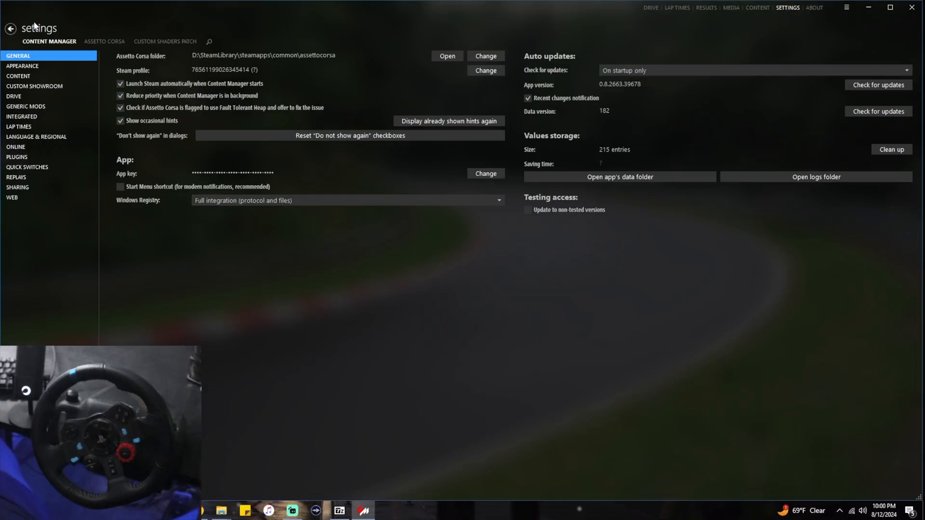
mouse_move(214, 65)
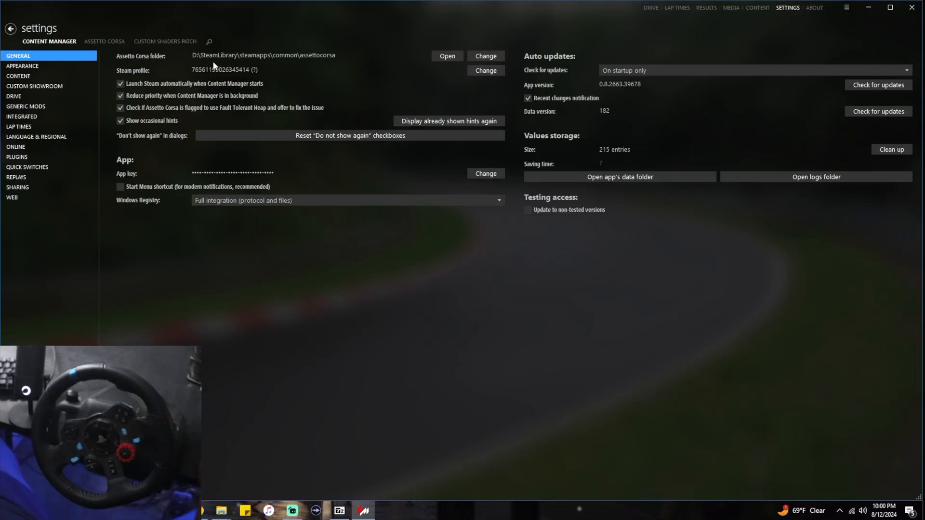
left_click(447, 56)
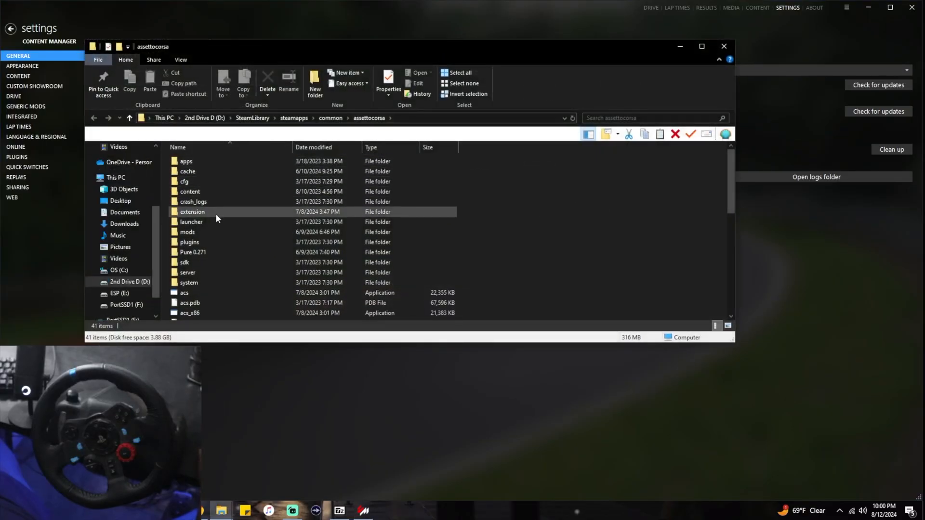
mouse_move(204, 191)
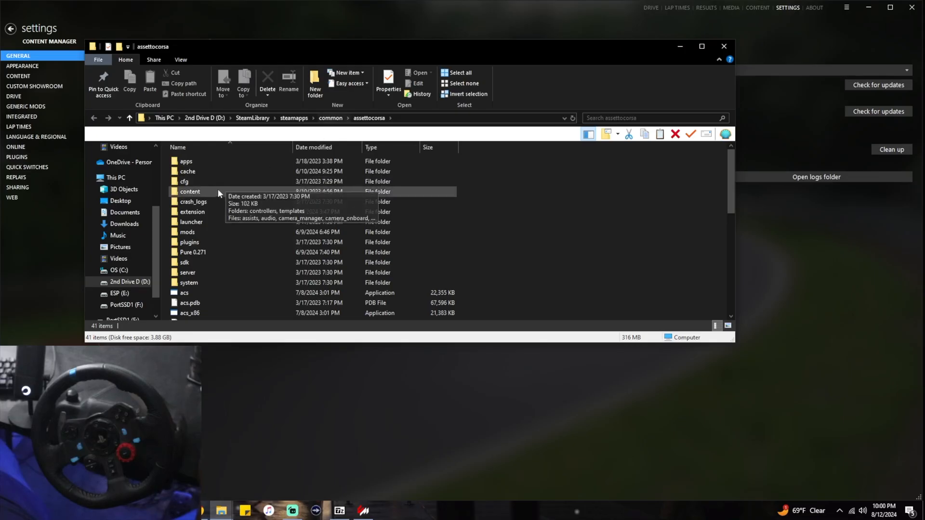
Navigate the install folder down to content\tracks beside the open 7-Zip archive.
double_click(190, 190)
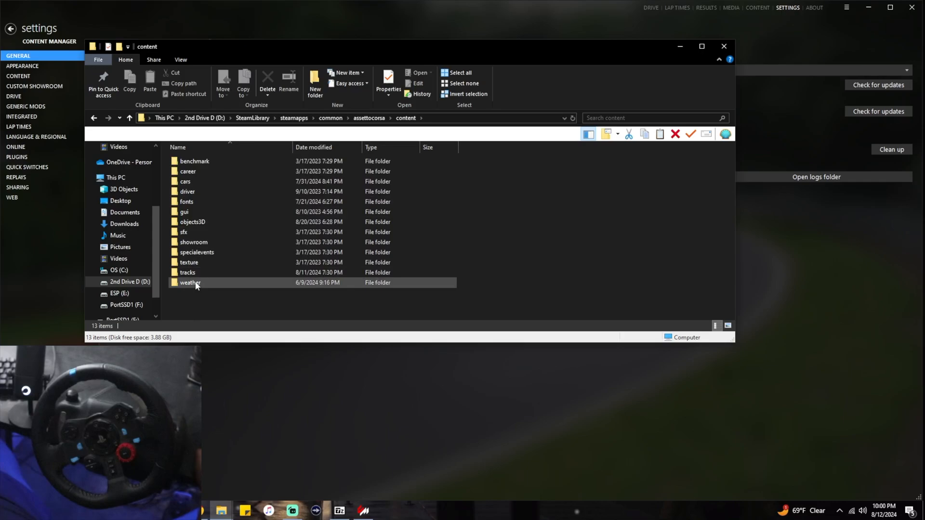
double_click(189, 271)
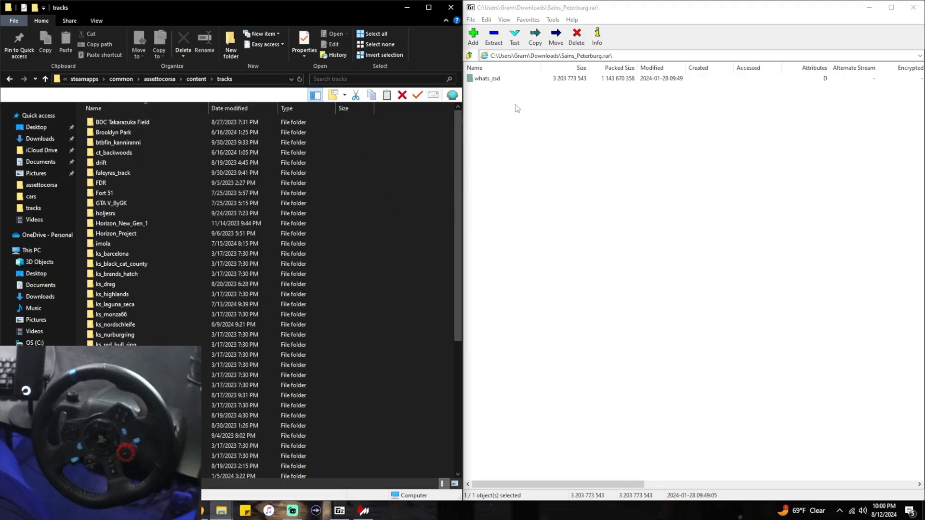
Extract the whats_csd track folder from the archive into Assetto Corsa's tracks folder.
left_click(486, 78)
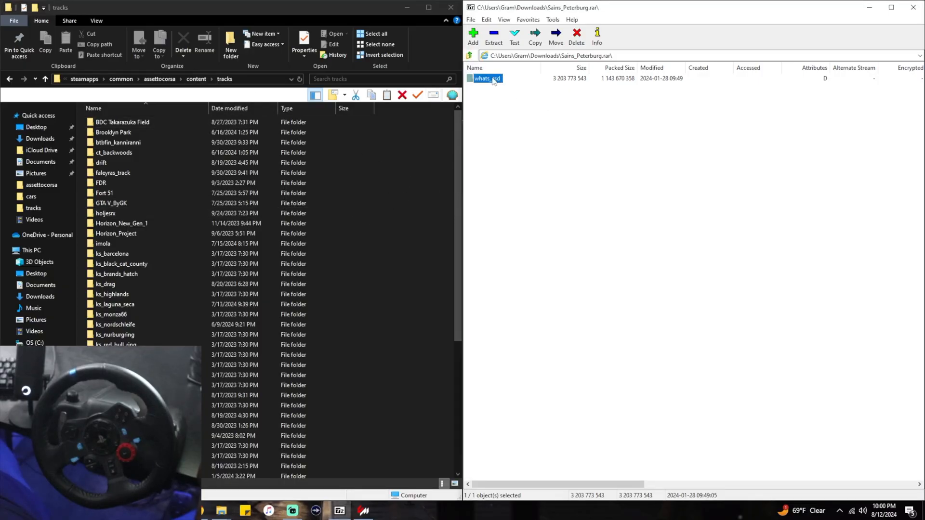
left_click(493, 37)
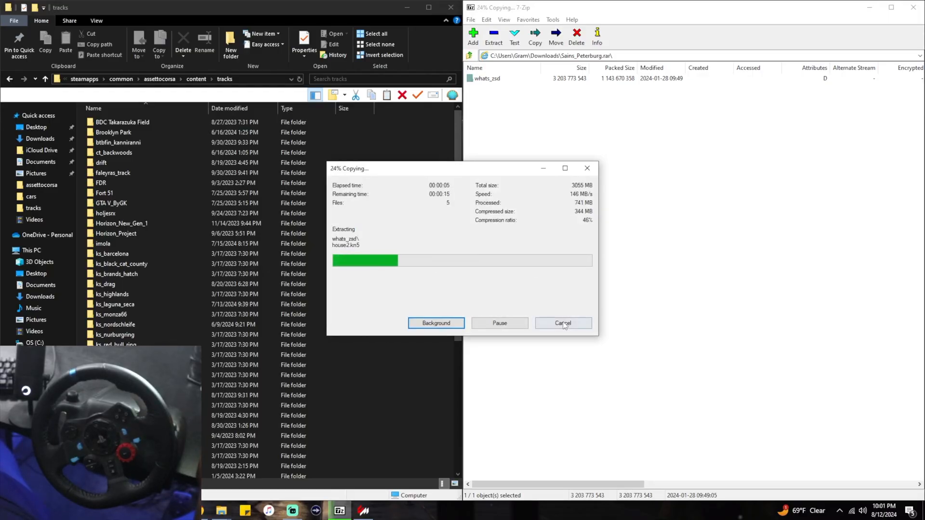
left_click(564, 323)
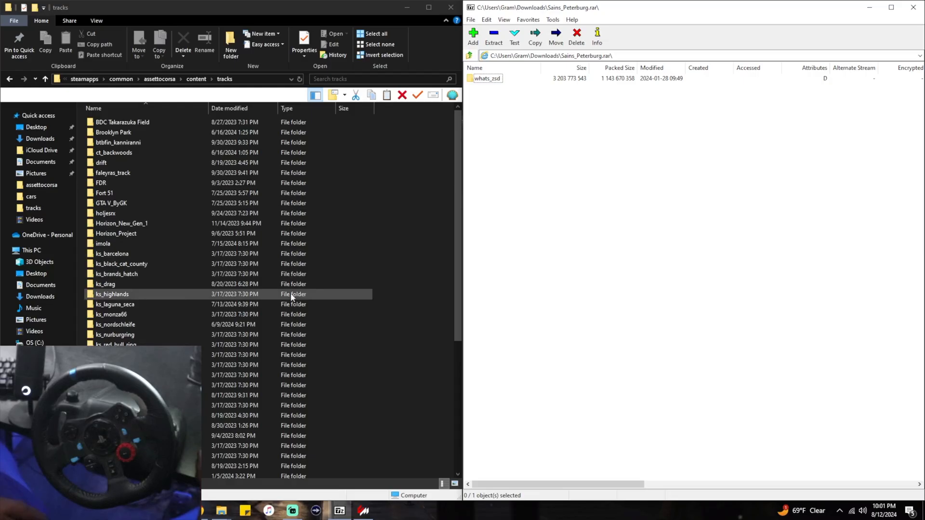
scroll("down", 3)
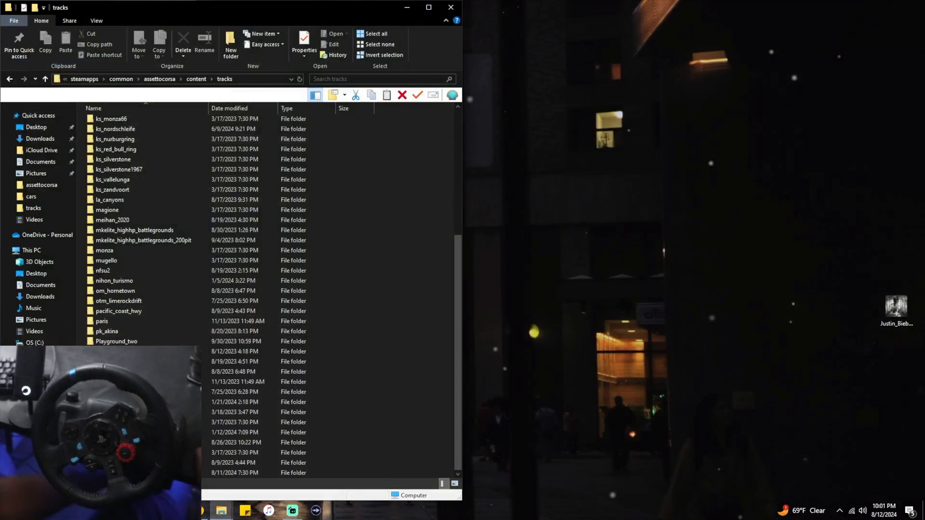
Open the Traffic planner archive from Downloads and drill down to assettocorsa\content\tracks\whats_zsd.
left_click(34, 208)
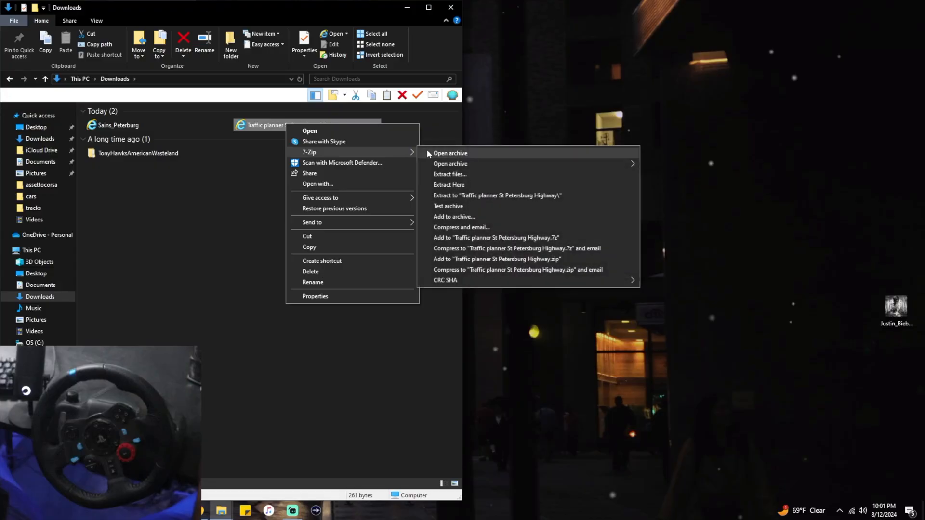
left_click(449, 152)
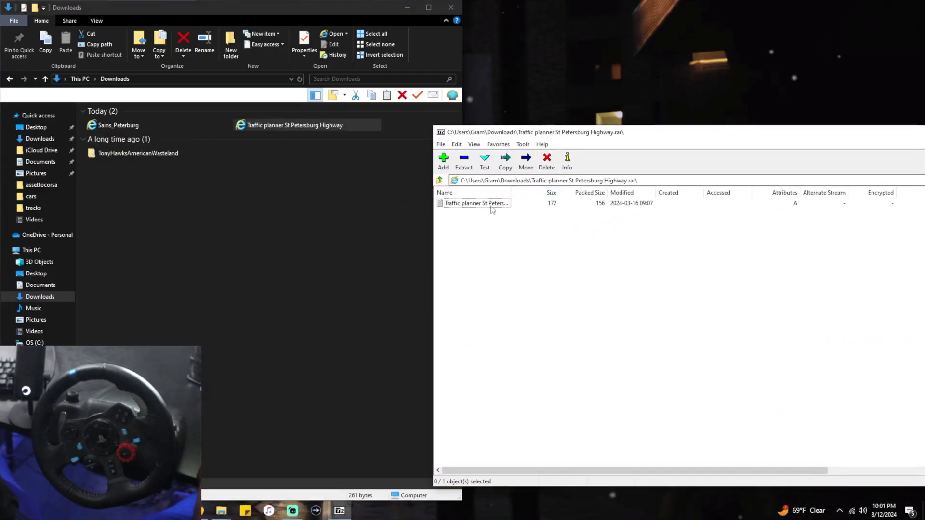
left_click(476, 202)
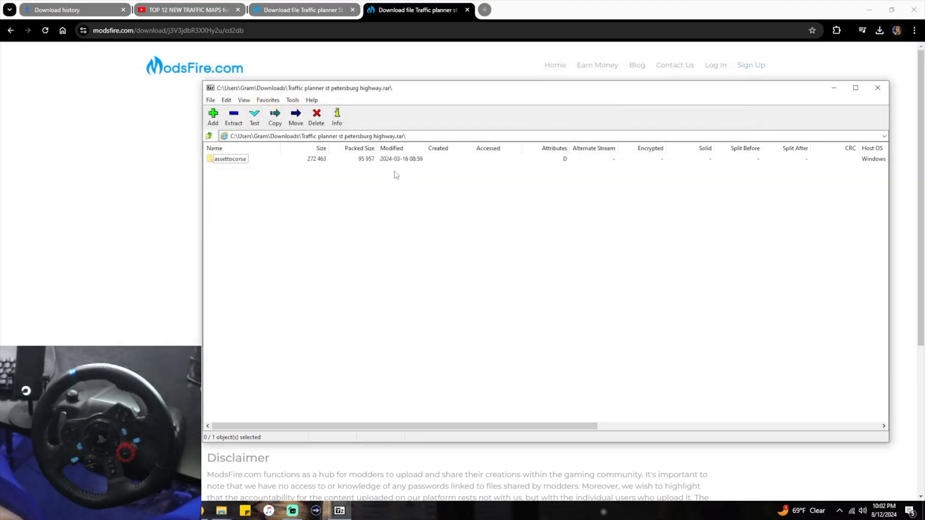
double_click(230, 158)
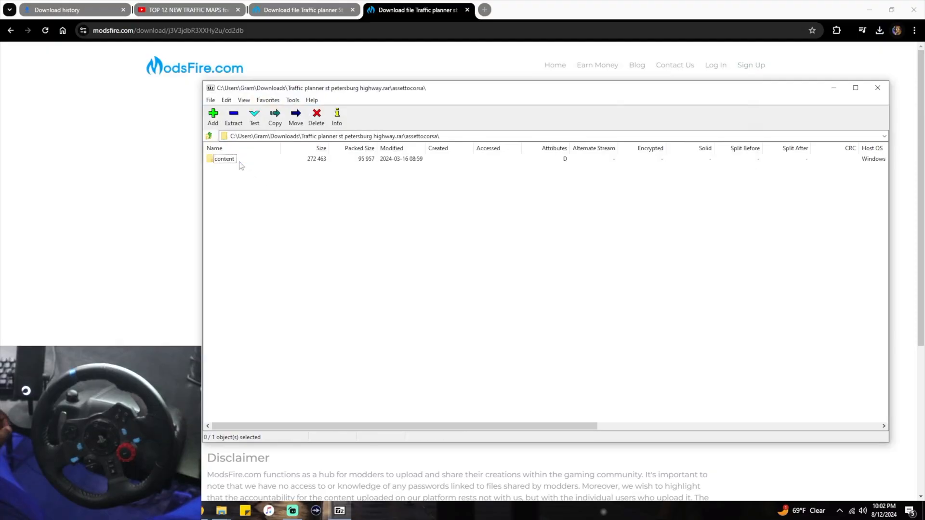
double_click(224, 158)
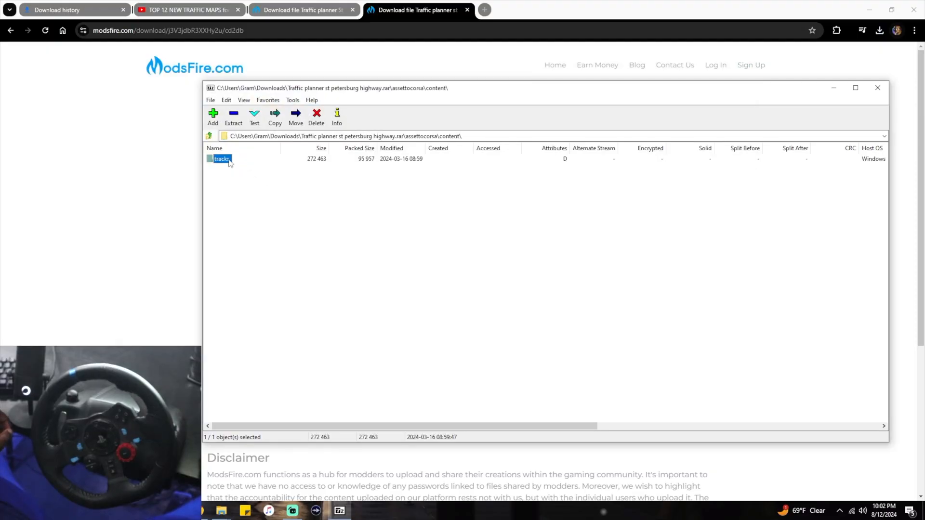
double_click(222, 158)
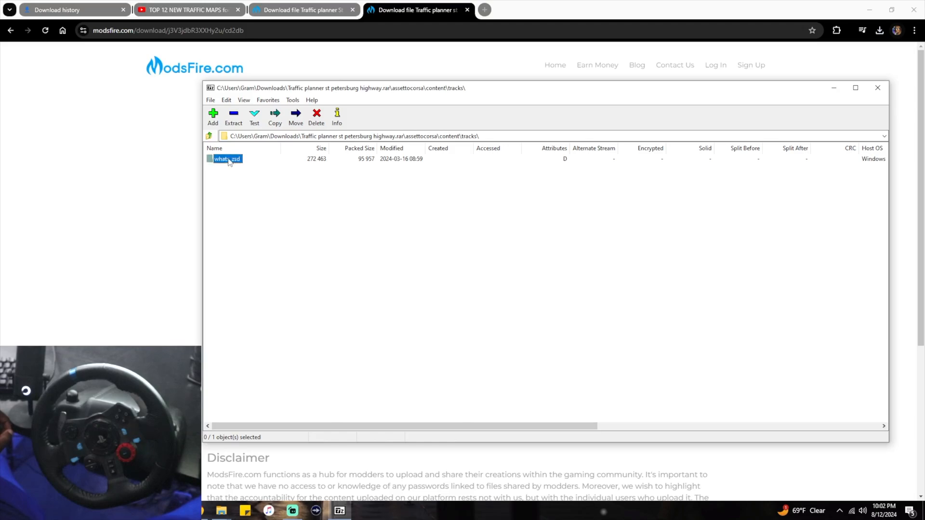
double_click(226, 159)
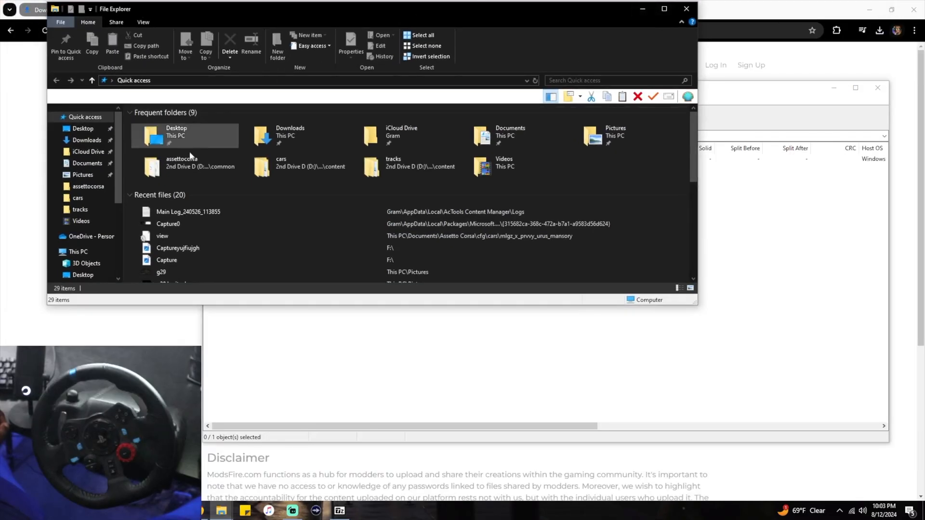
Open the installed whats_zsd track's inner data folder and the archive's data folder side by side.
left_click(80, 210)
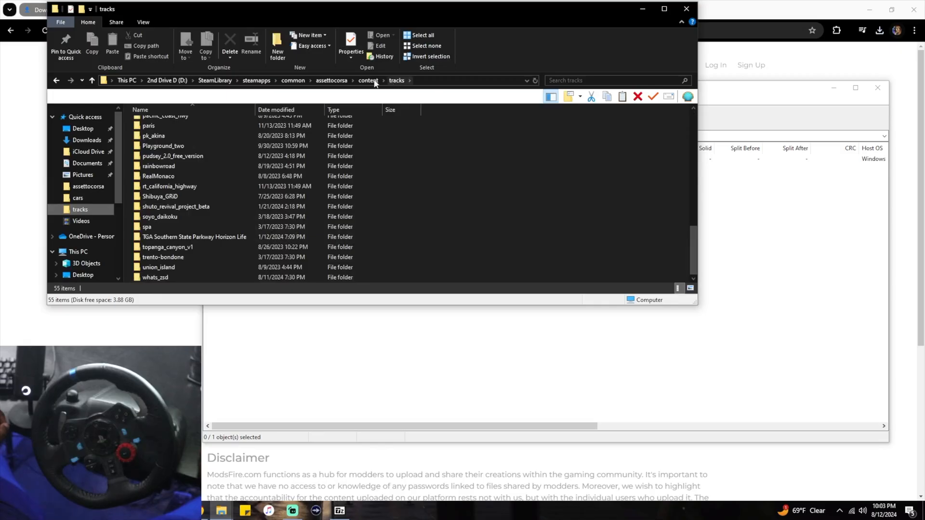
double_click(153, 277)
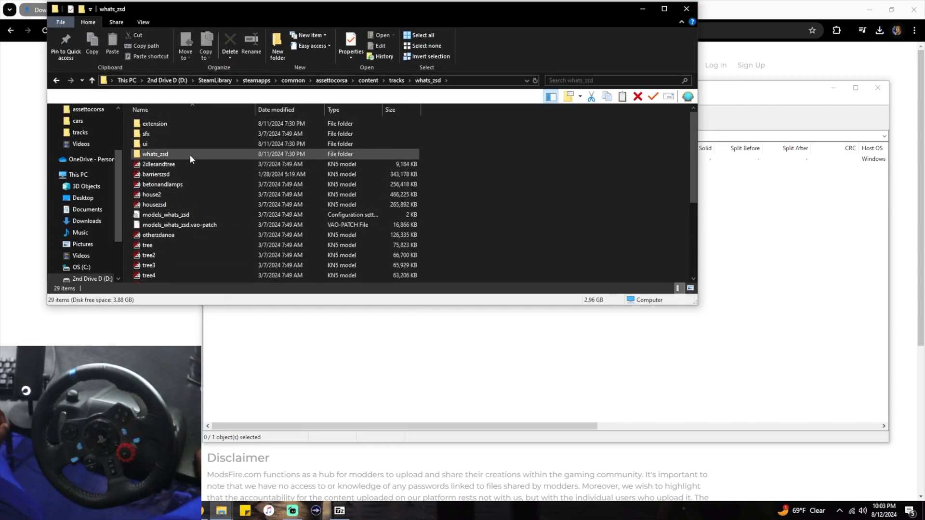
double_click(156, 153)
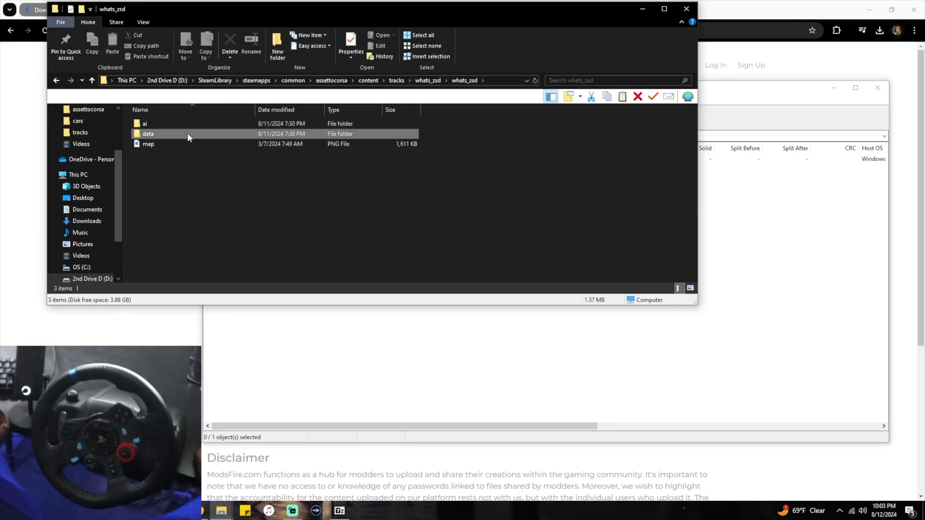
double_click(148, 134)
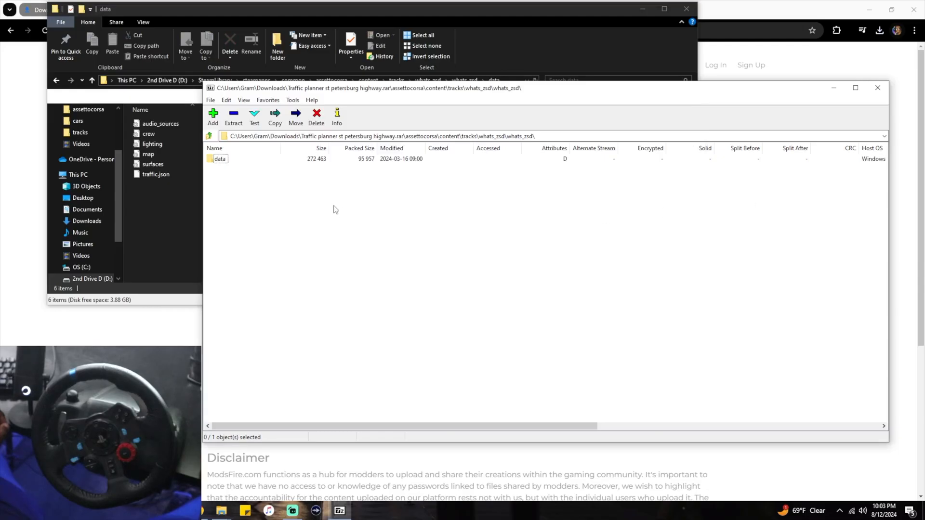
double_click(221, 158)
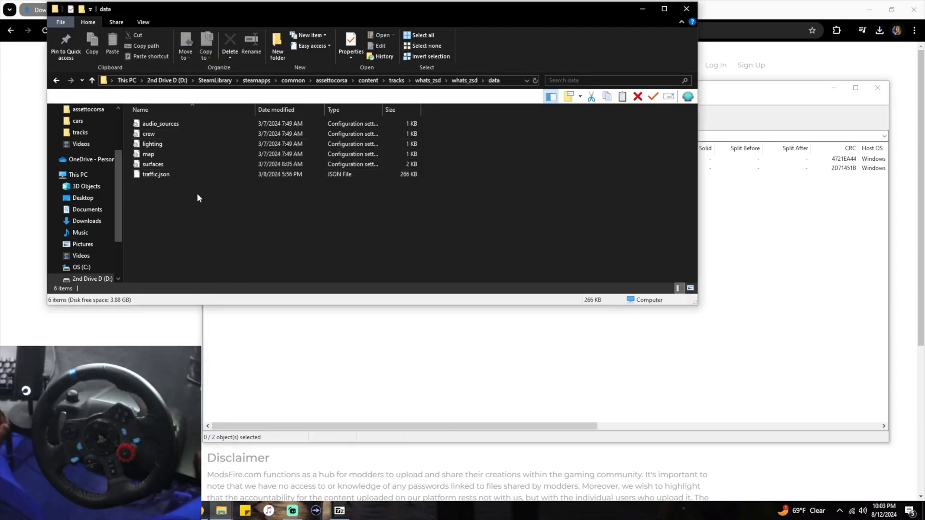
mouse_move(255, 205)
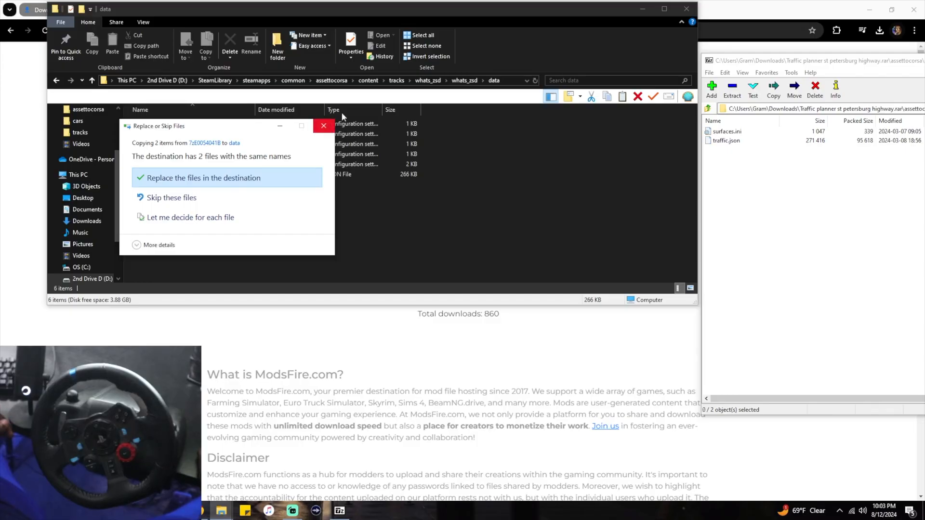
Replace the track's existing surfaces.ini and traffic.json with the planner's versions.
left_click(202, 177)
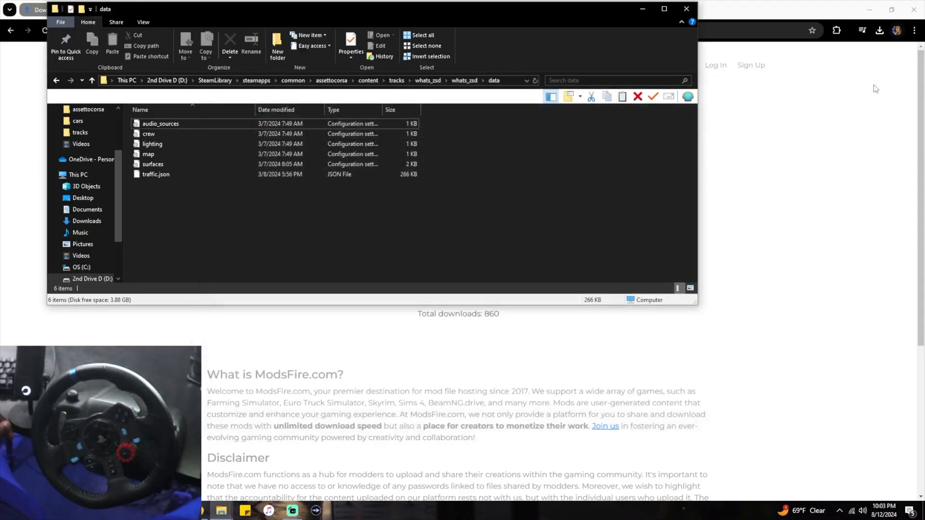
mouse_move(686, 8)
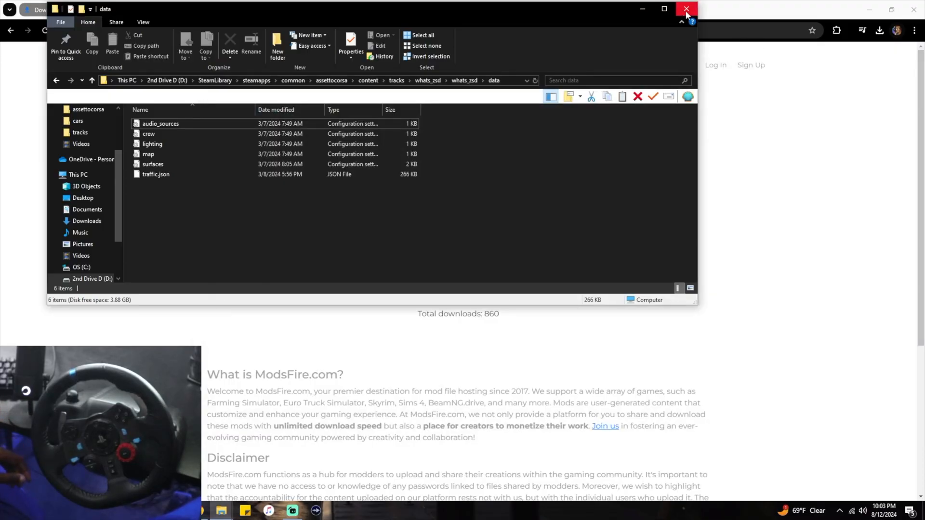
mouse_move(686, 11)
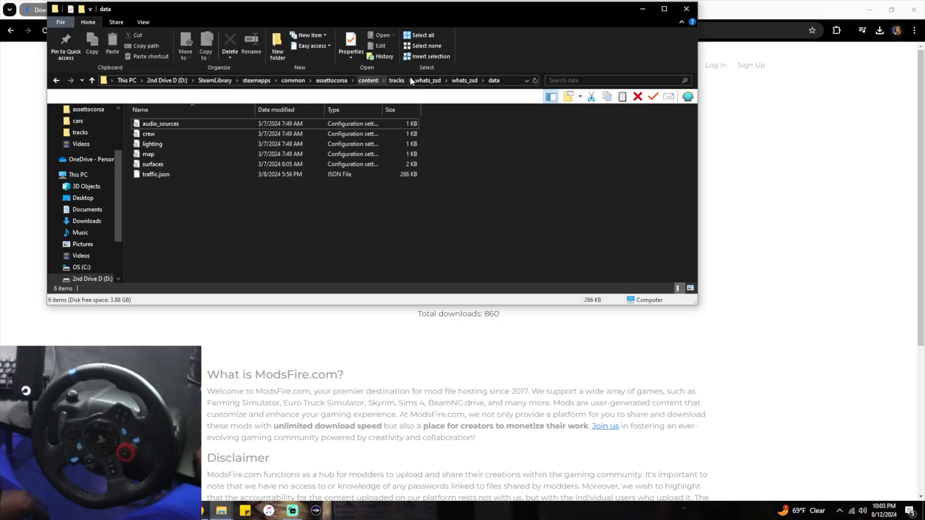
mouse_move(686, 9)
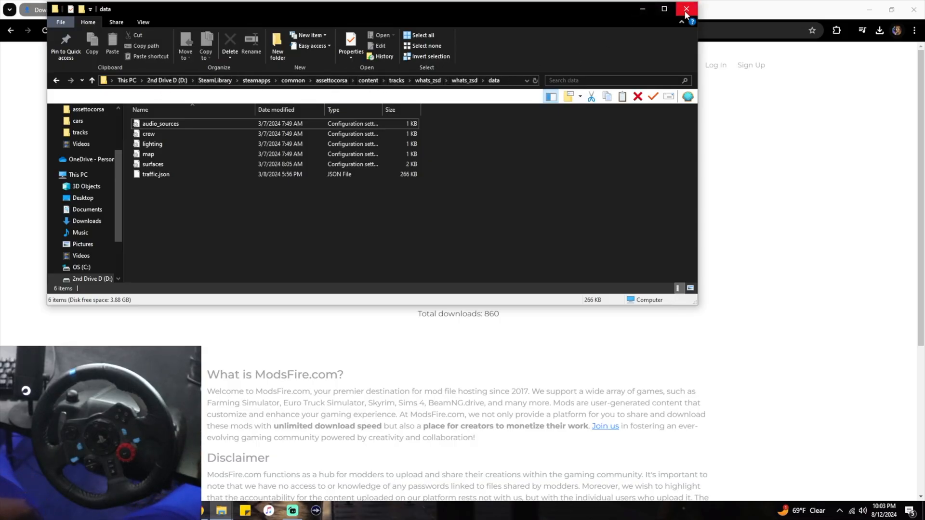
mouse_move(665, 10)
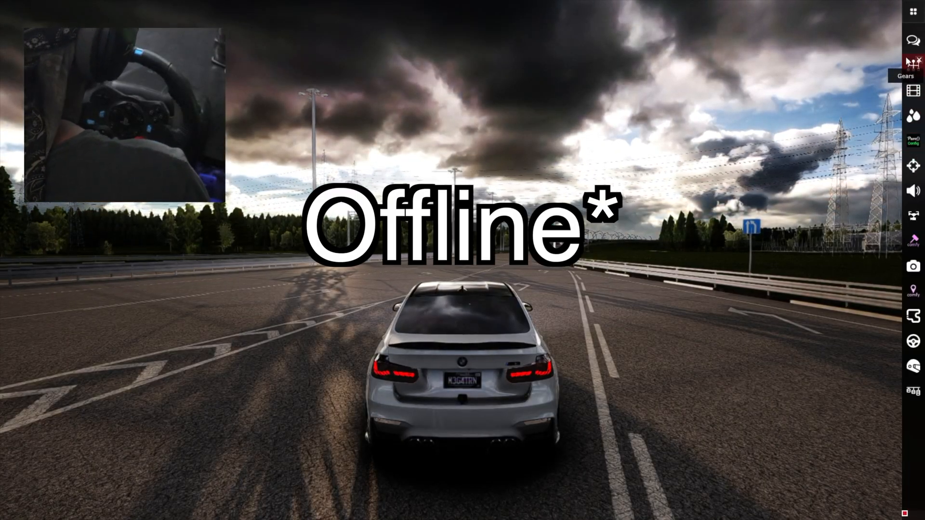
mouse_move(913, 12)
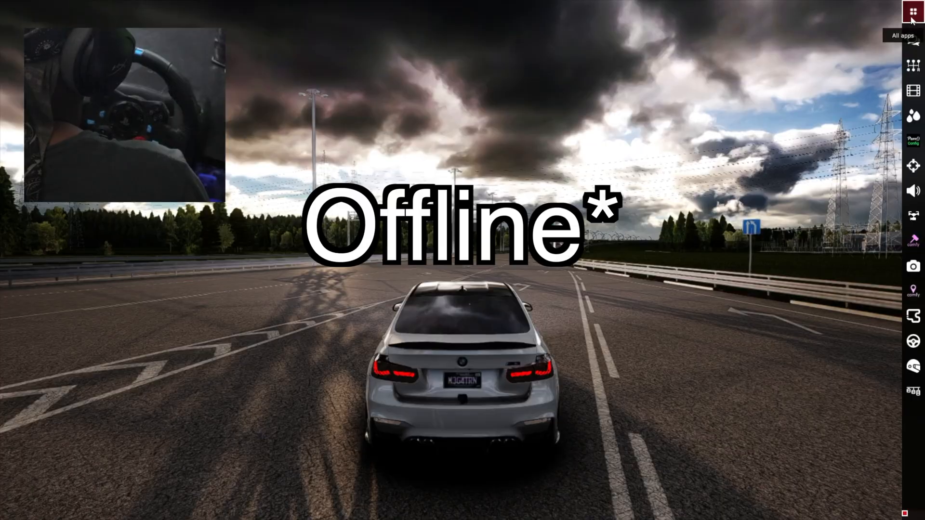
Launch the Traffic planner tool from the in-game all-apps list on the highway track.
left_click(912, 11)
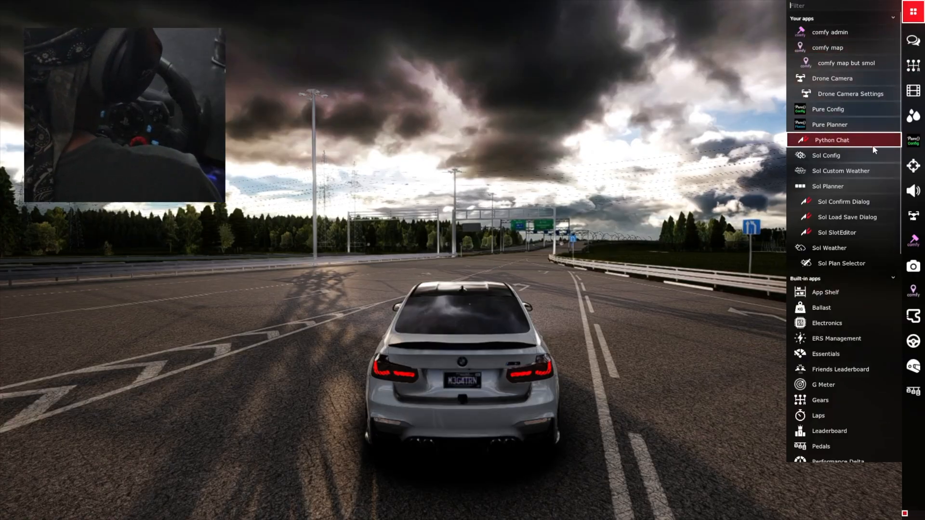
mouse_move(888, 290)
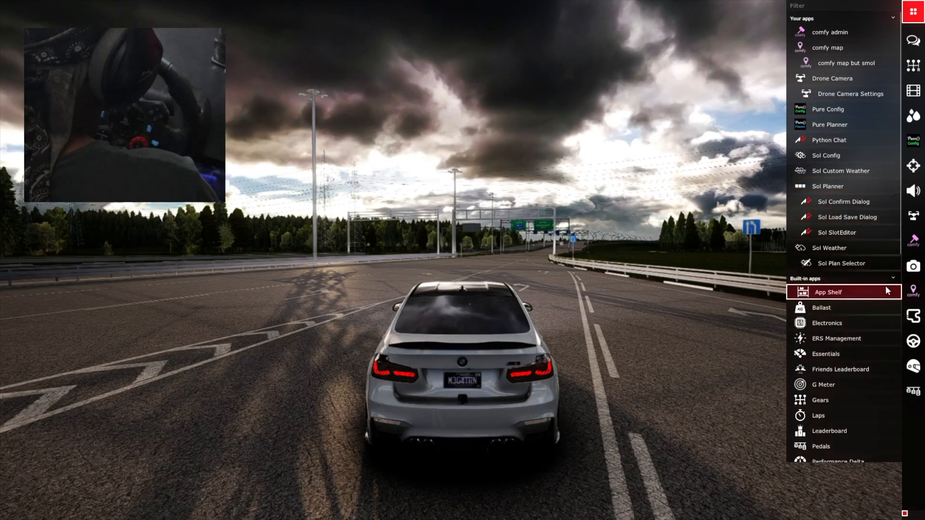
mouse_move(911, 166)
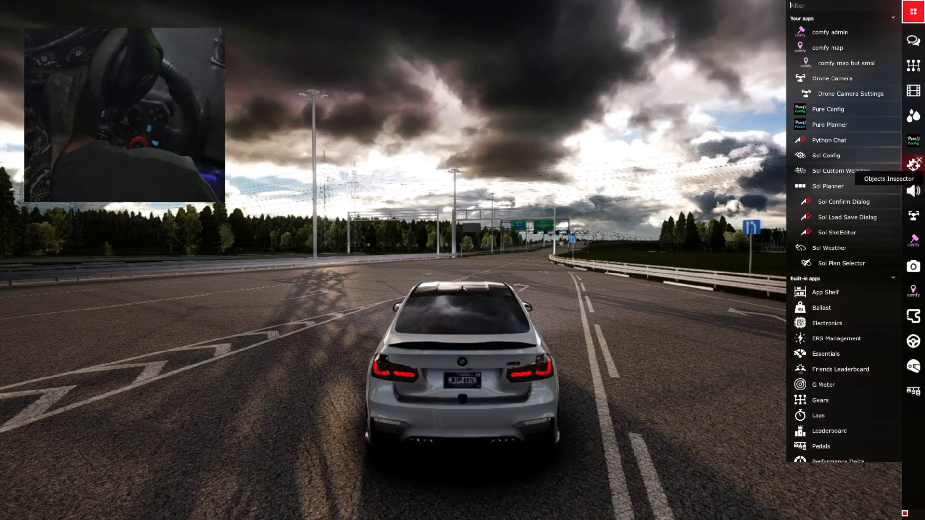
scroll("down", 3)
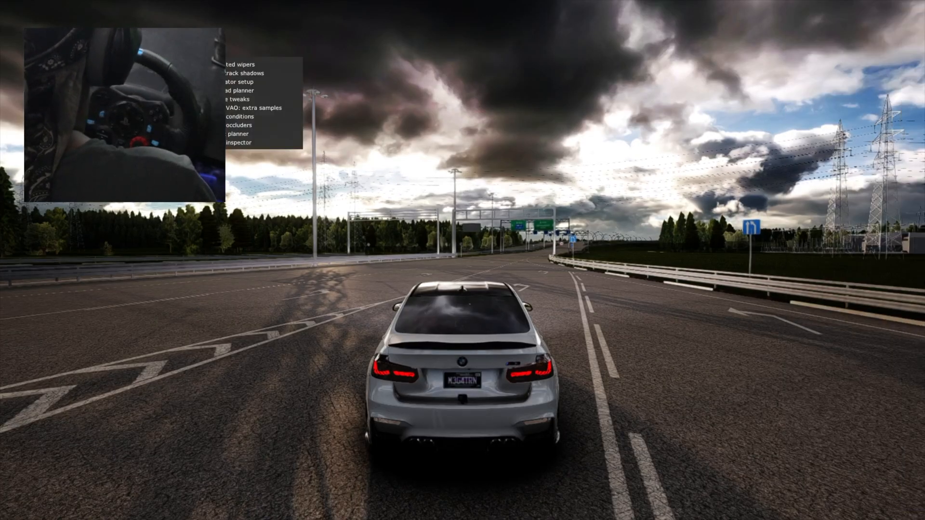
mouse_move(266, 141)
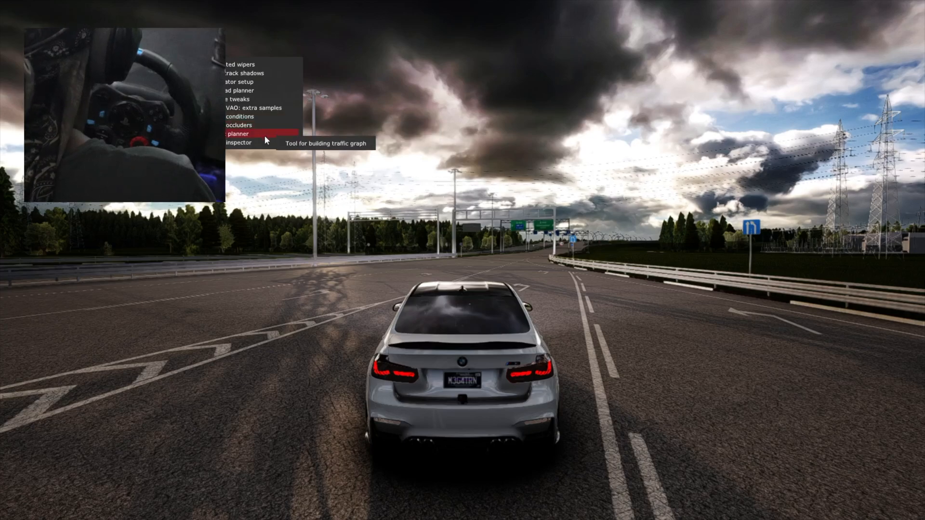
left_click(246, 133)
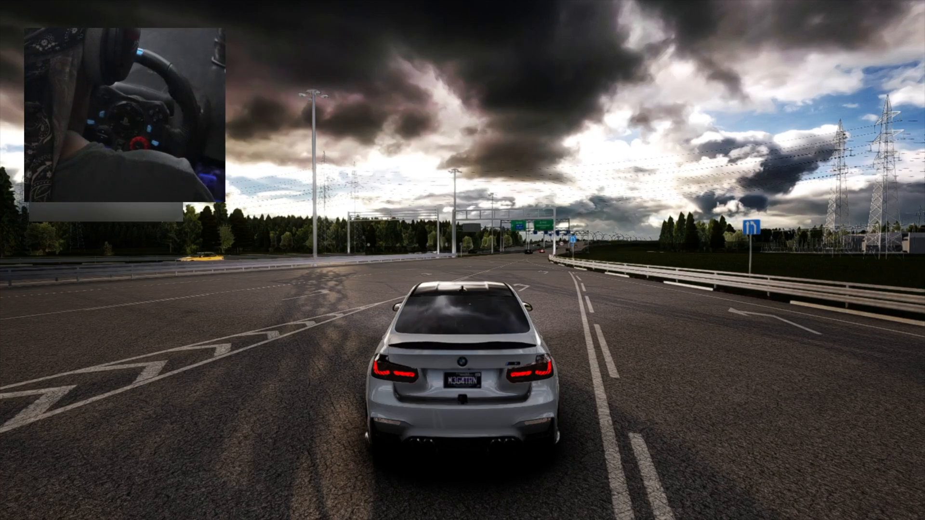